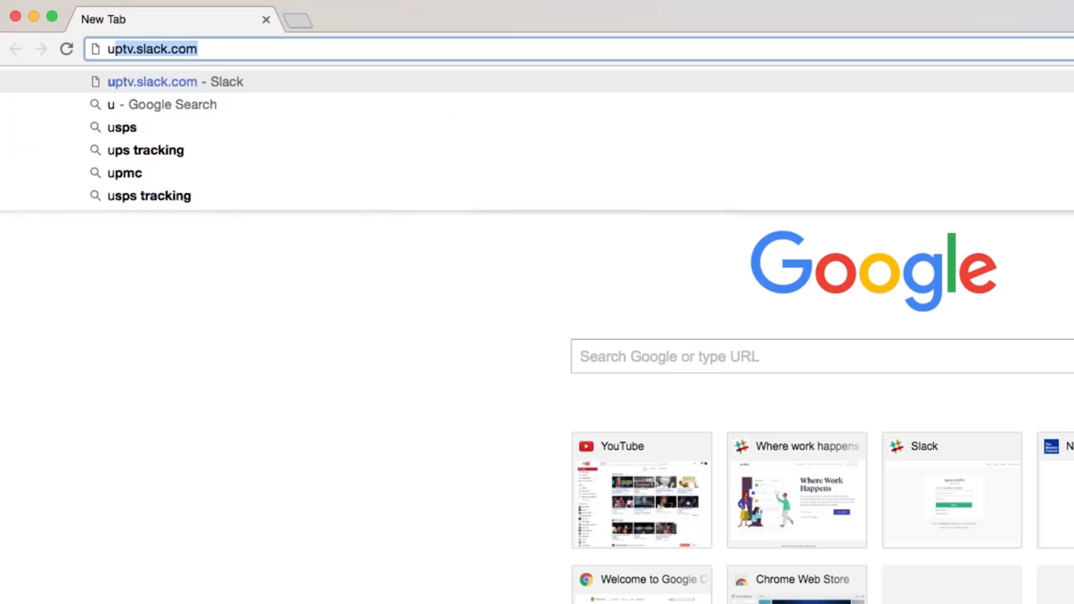
- Load the UPTV Slack sign-in page at uptv.slack.com in the browser
type("ptv.sl")
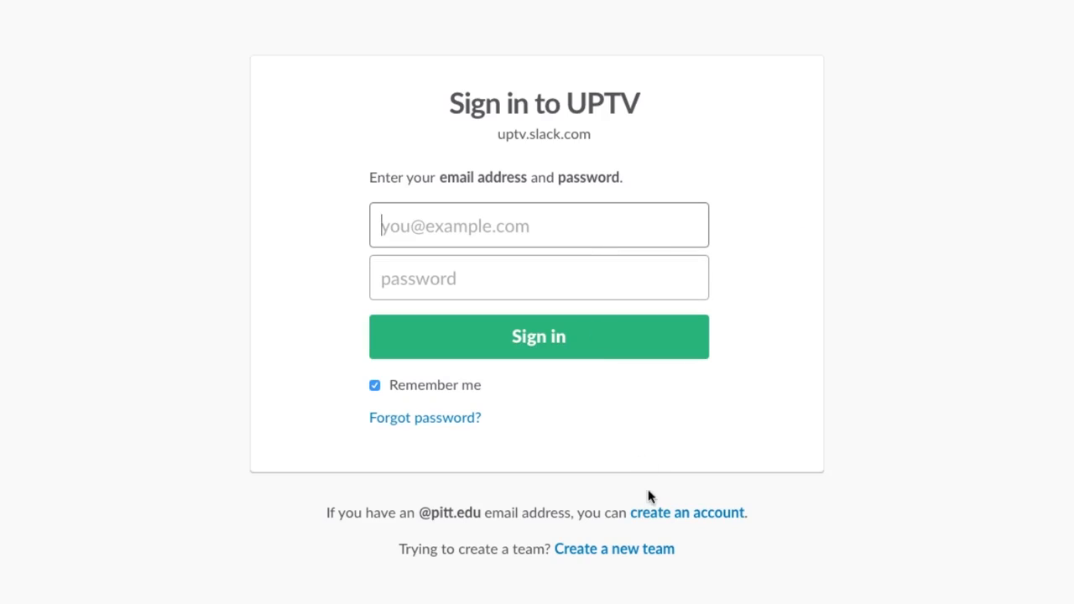
left_click(686, 512)
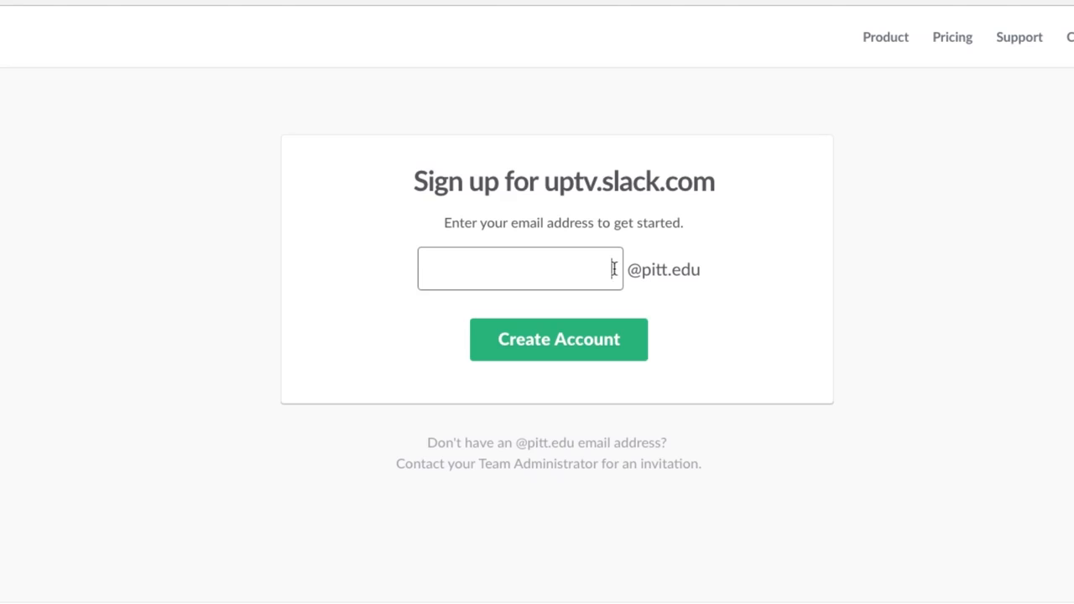
type("mks8")
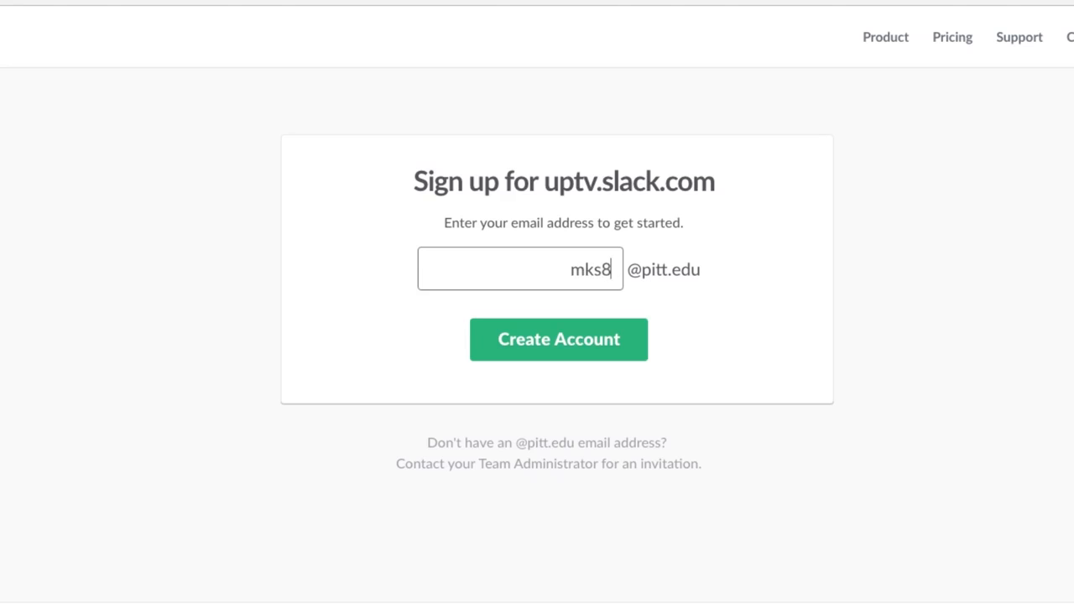
type("5")
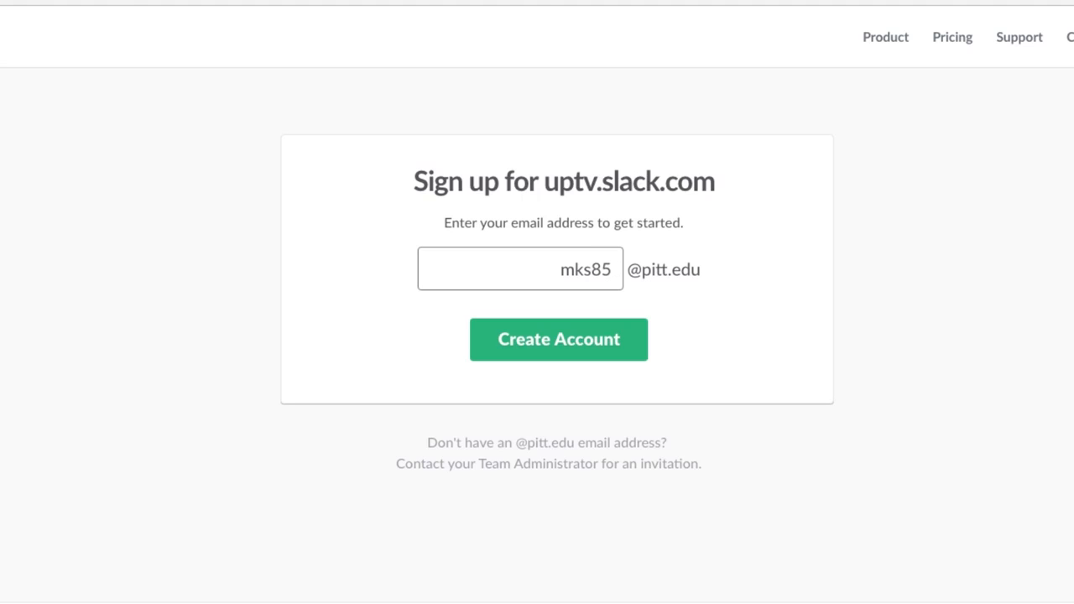
left_click(559, 339)
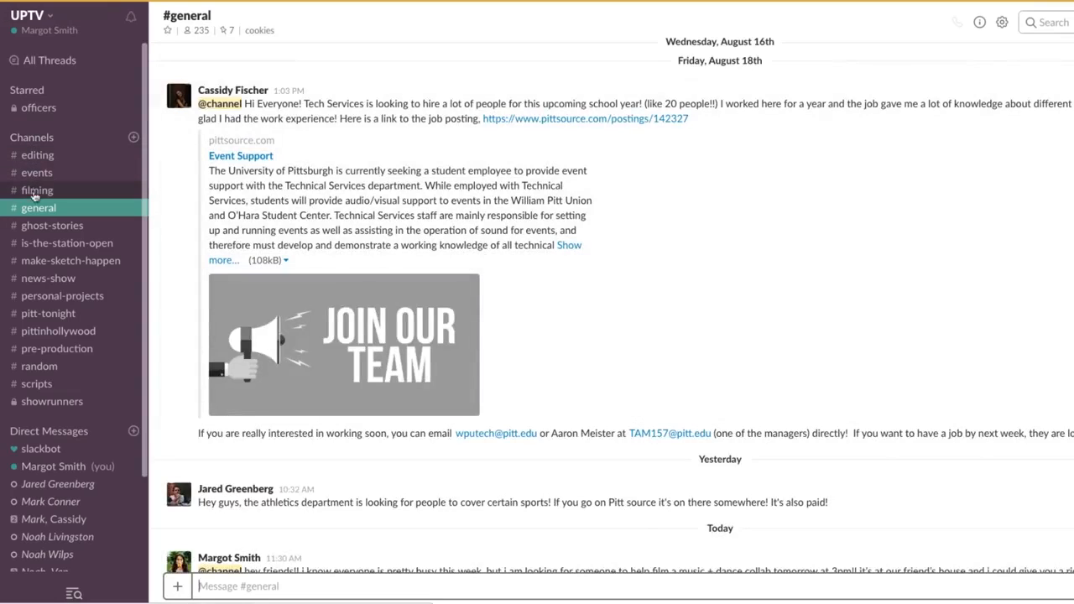
mouse_move(47, 314)
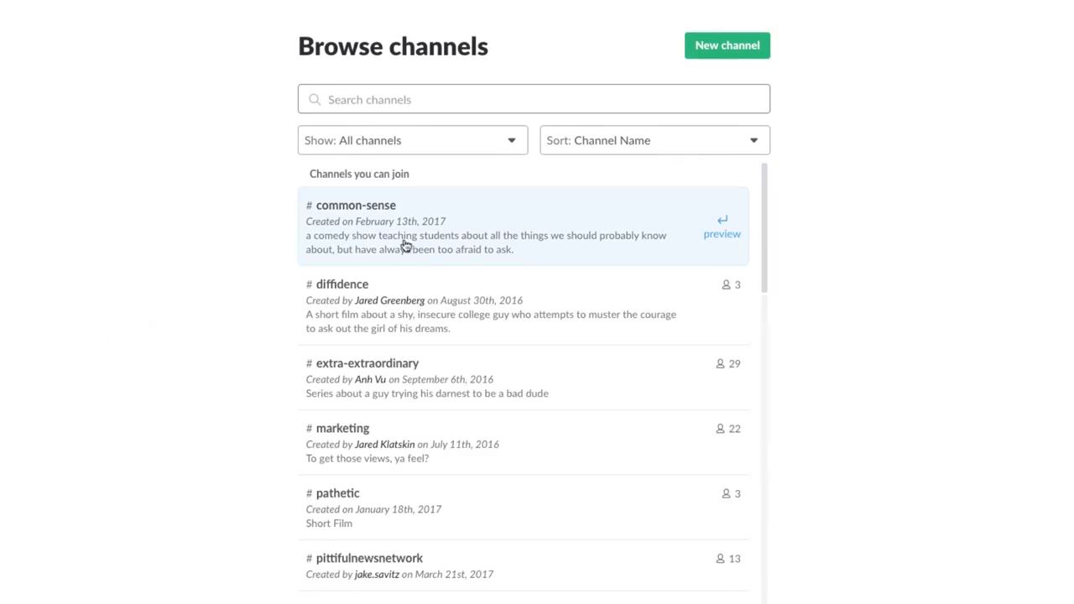
- Join the common-sense channel from Browse channels, then return to #general
scroll("down", 3)
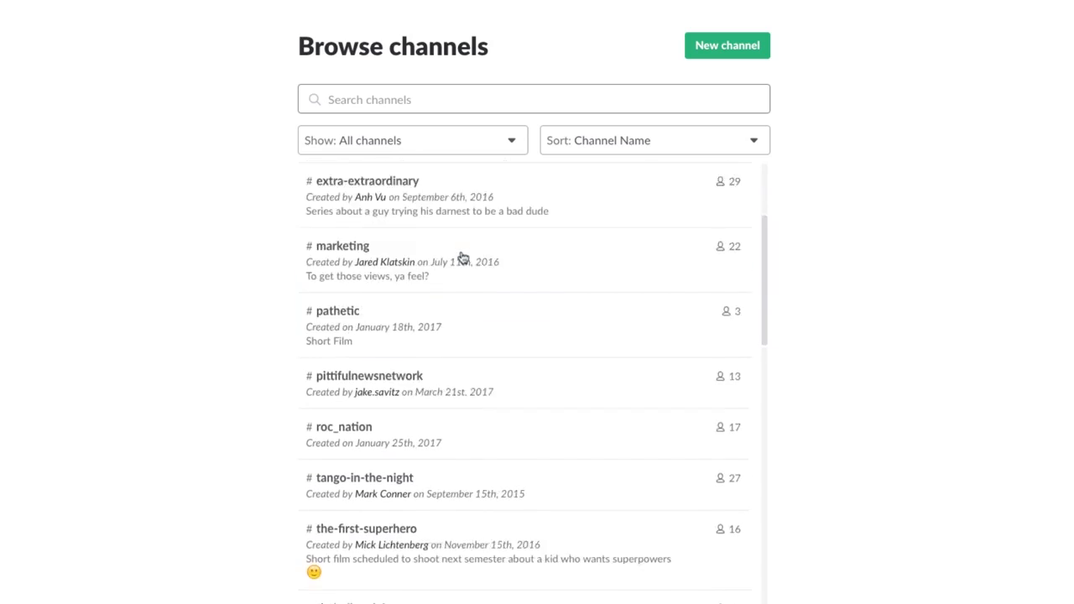
scroll("down", 3)
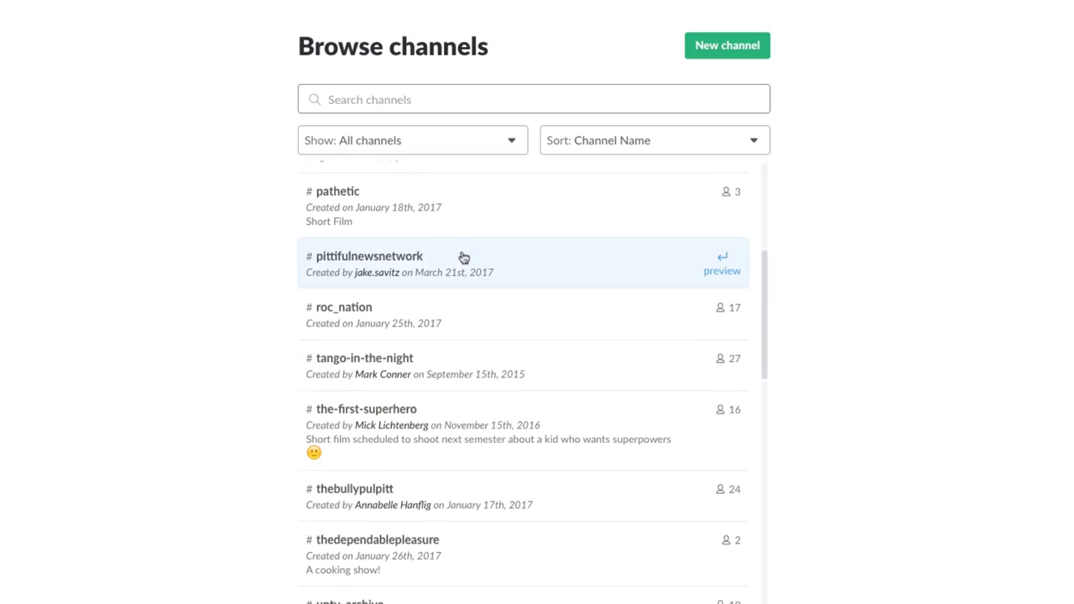
mouse_move(601, 267)
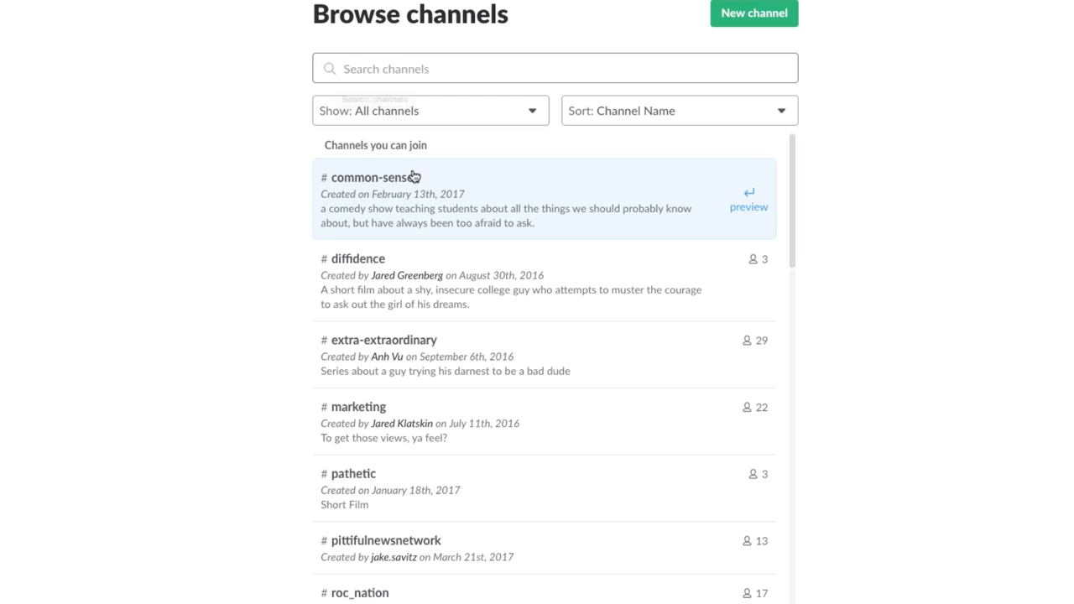
mouse_move(753, 191)
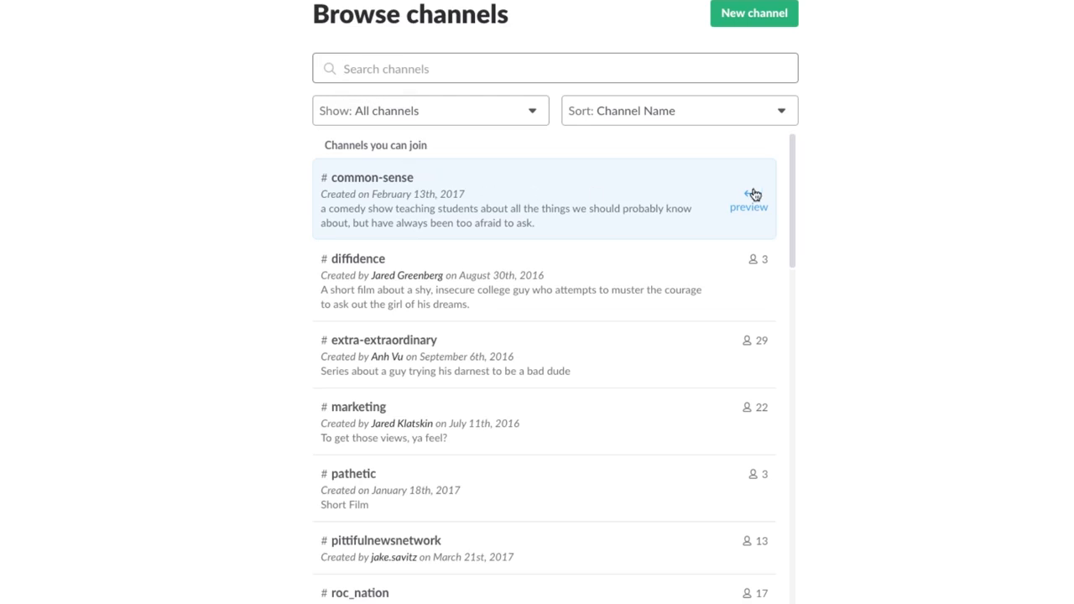
left_click(749, 205)
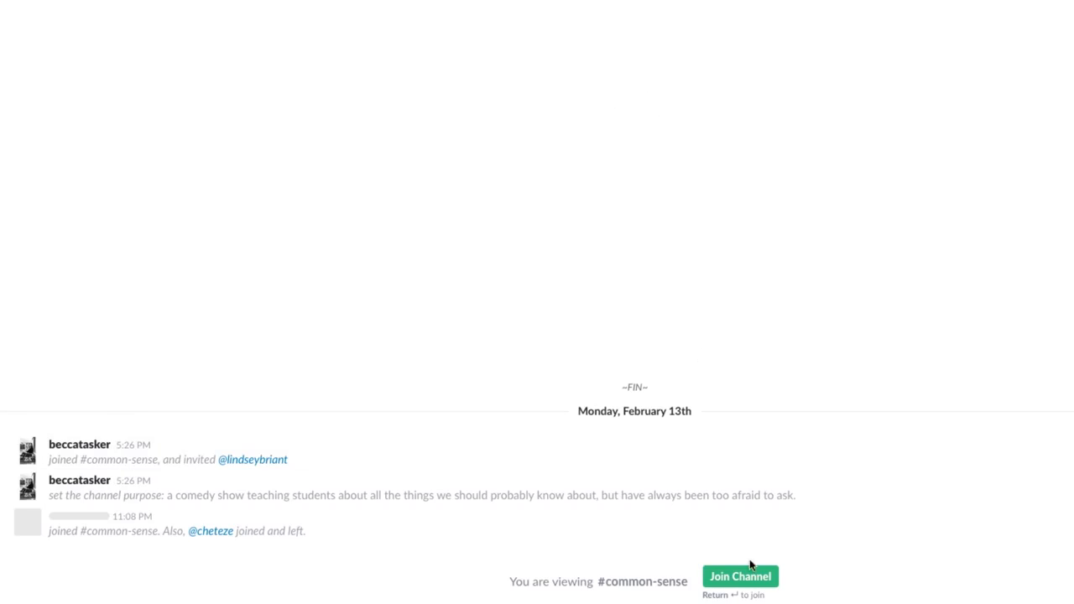
left_click(738, 577)
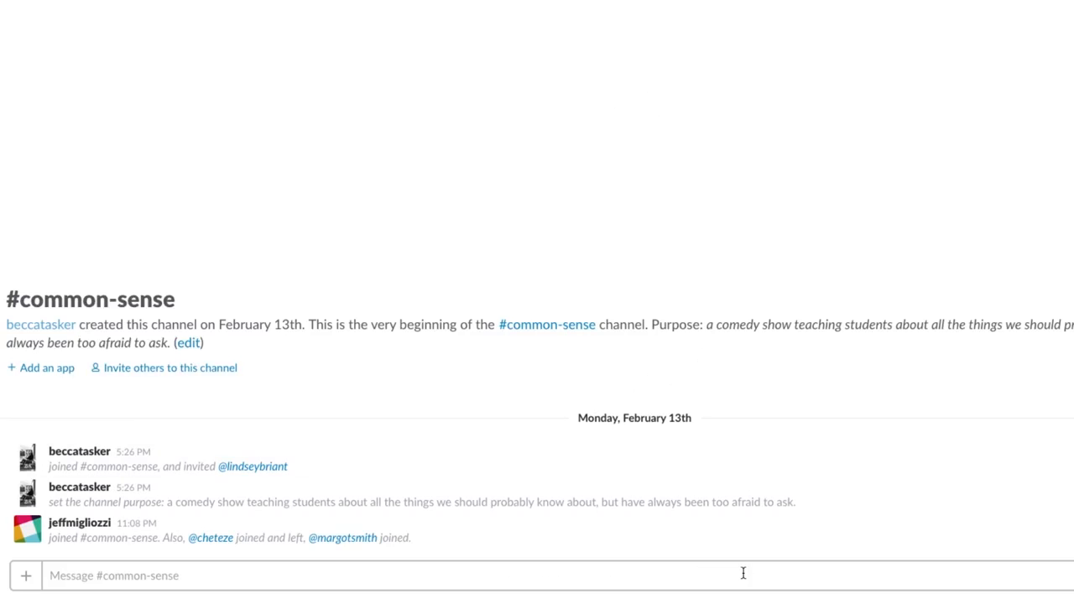
left_click(37, 224)
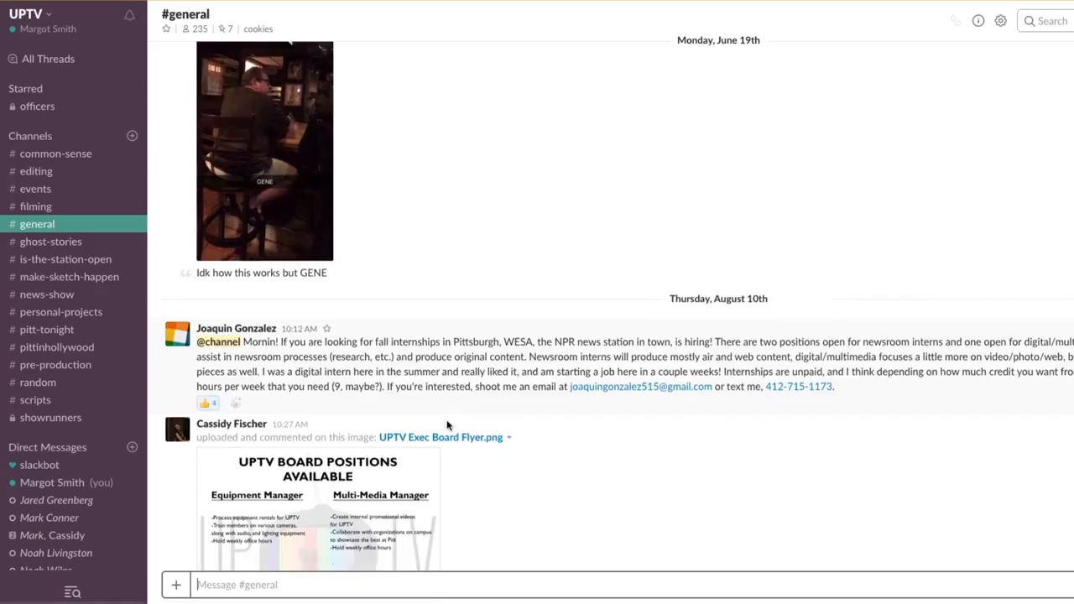
scroll("down", 3)
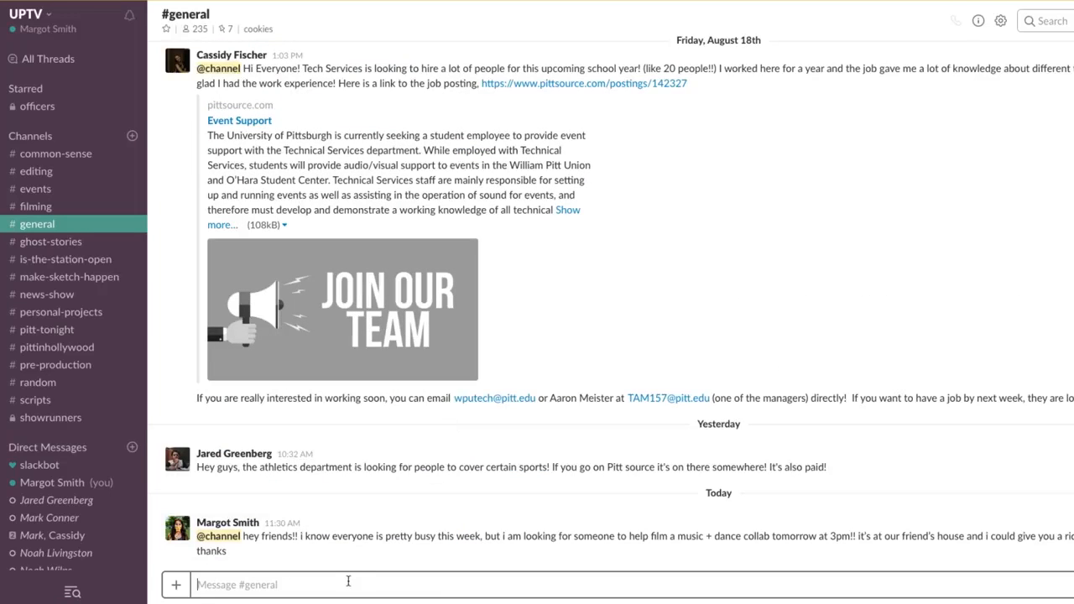
type("@")
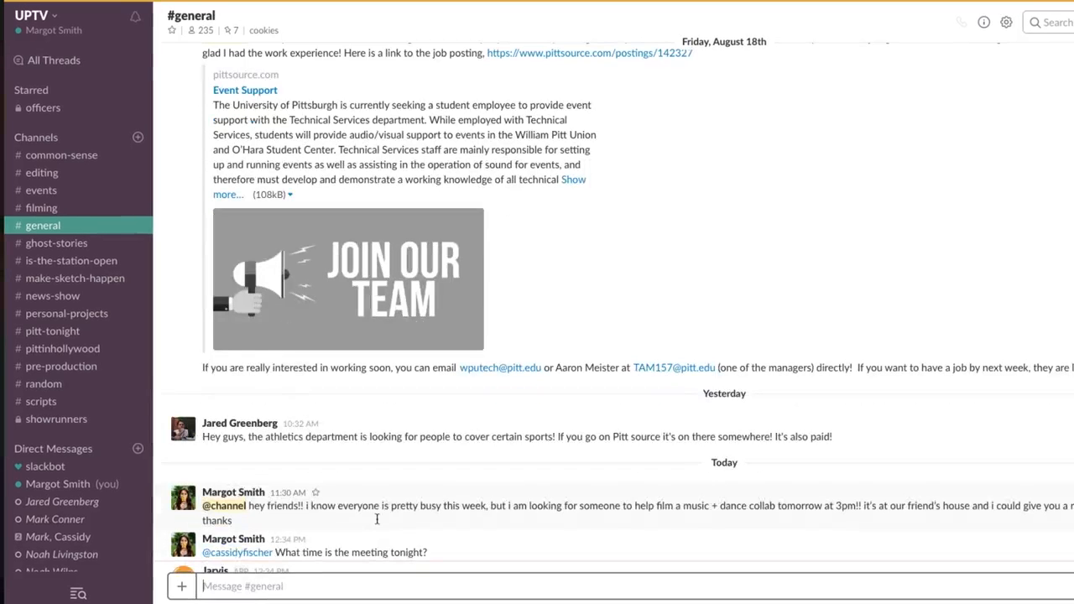
type("@chann")
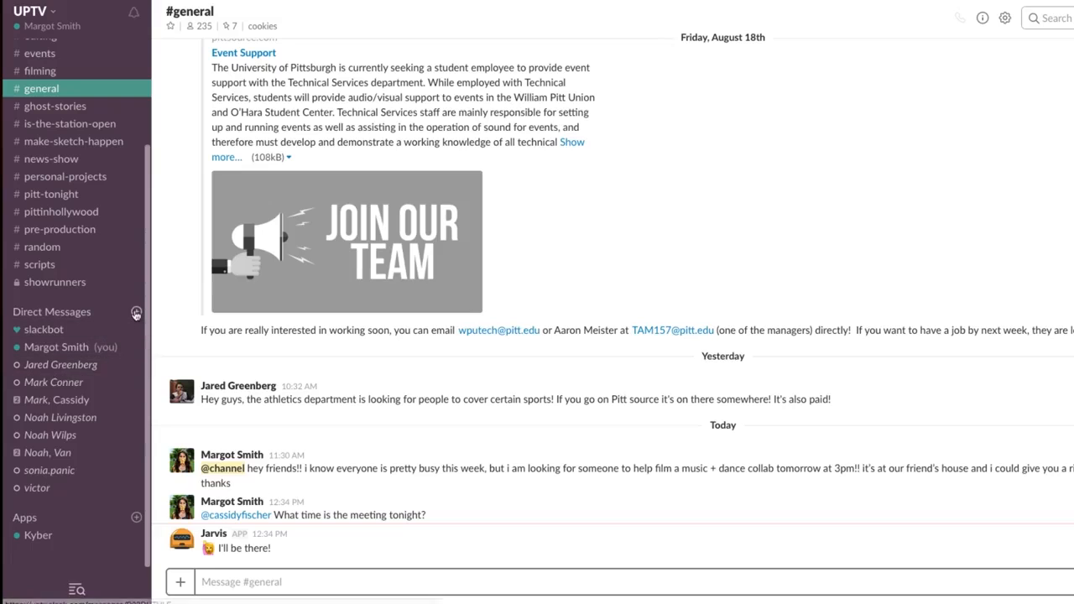
mouse_move(136, 313)
type("cass")
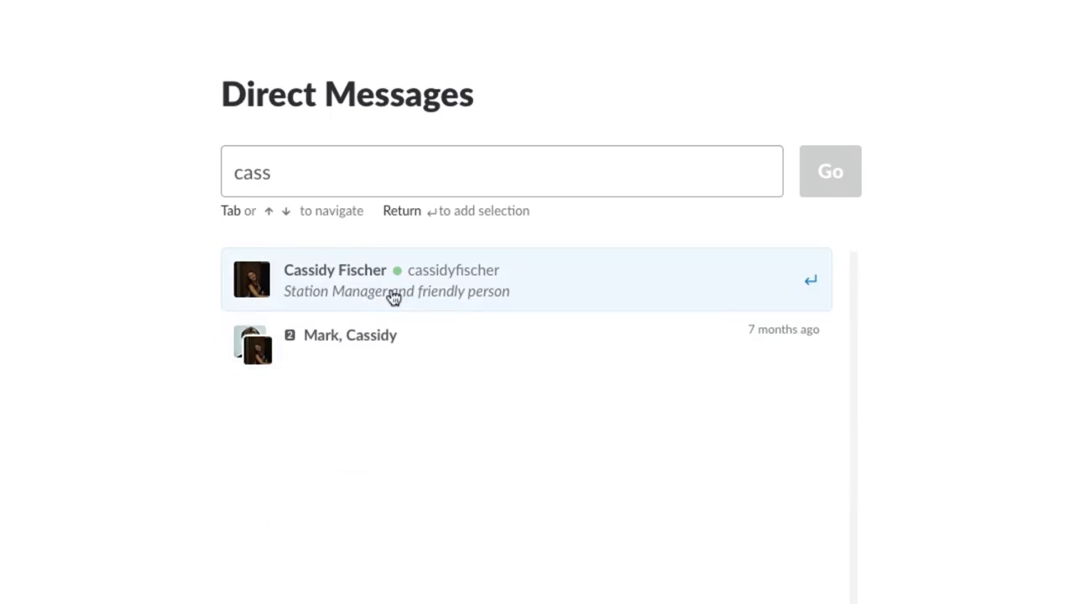
type("lizzi")
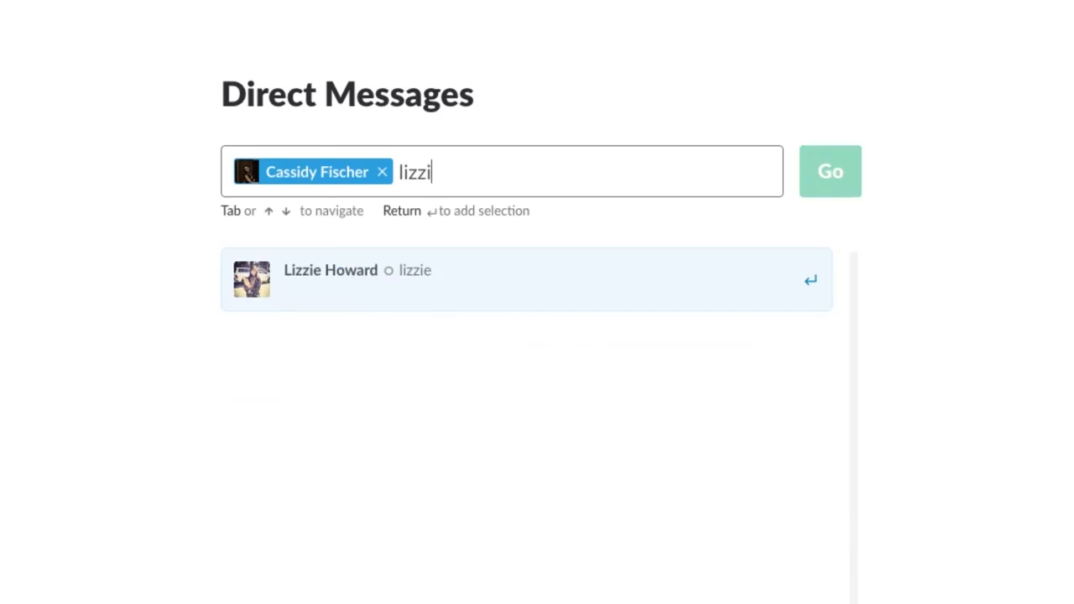